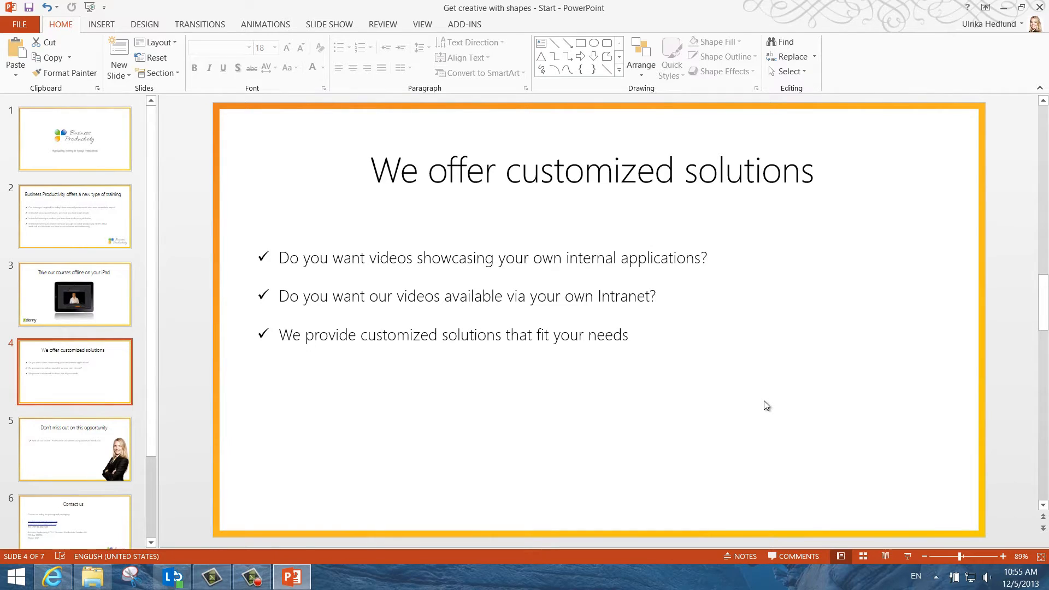
- Show the Insert ribbon options for slide 4
left_click(101, 25)
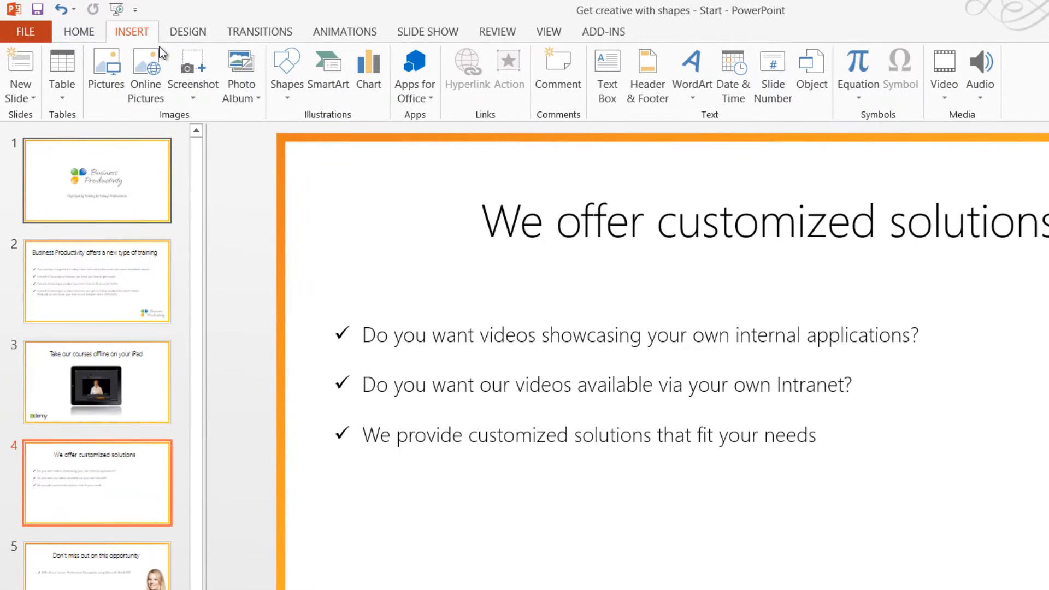
- Draw a blue many-pointed star in the lower right of slide 4 from the Shapes gallery
left_click(286, 65)
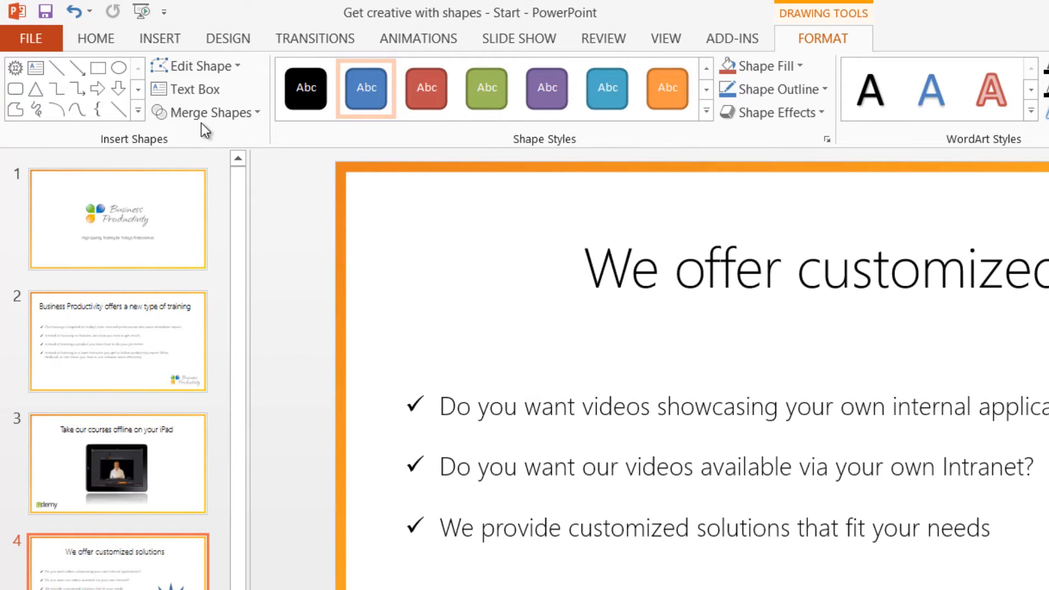
- Draw a blue circle centred on the star using the Oval shape
left_click(208, 112)
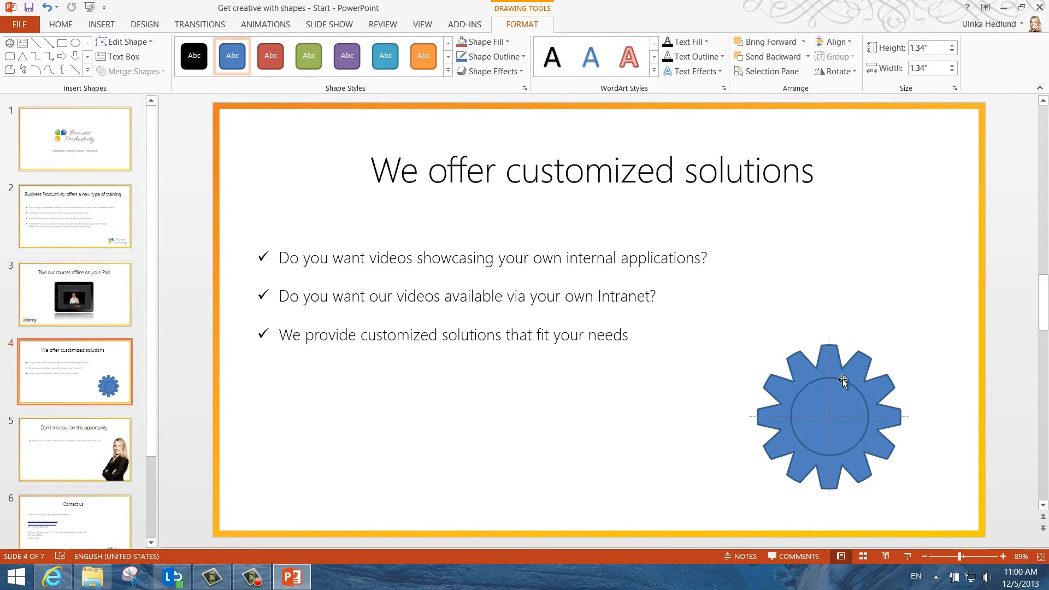
- Subtract the circle from the star with Merge Shapes, leaving one gear with a hollow centre
left_click(842, 382)
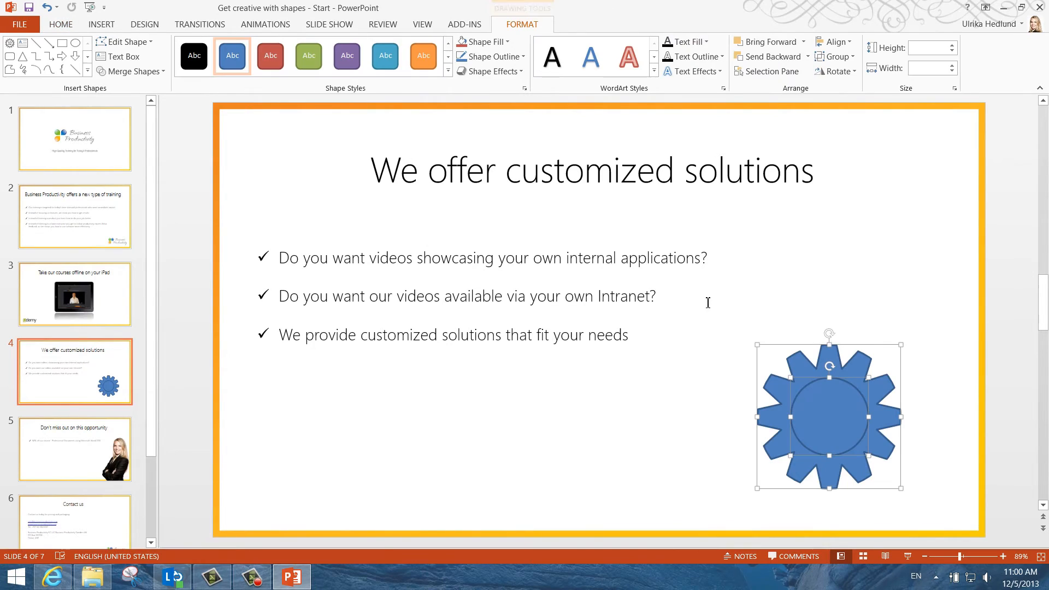
left_click(130, 71)
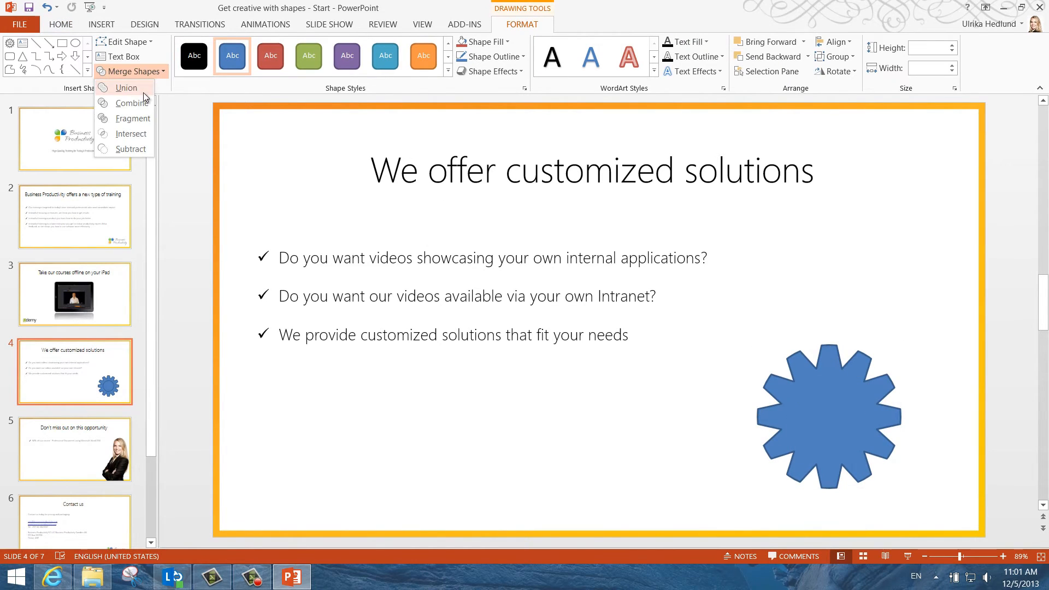
left_click(130, 148)
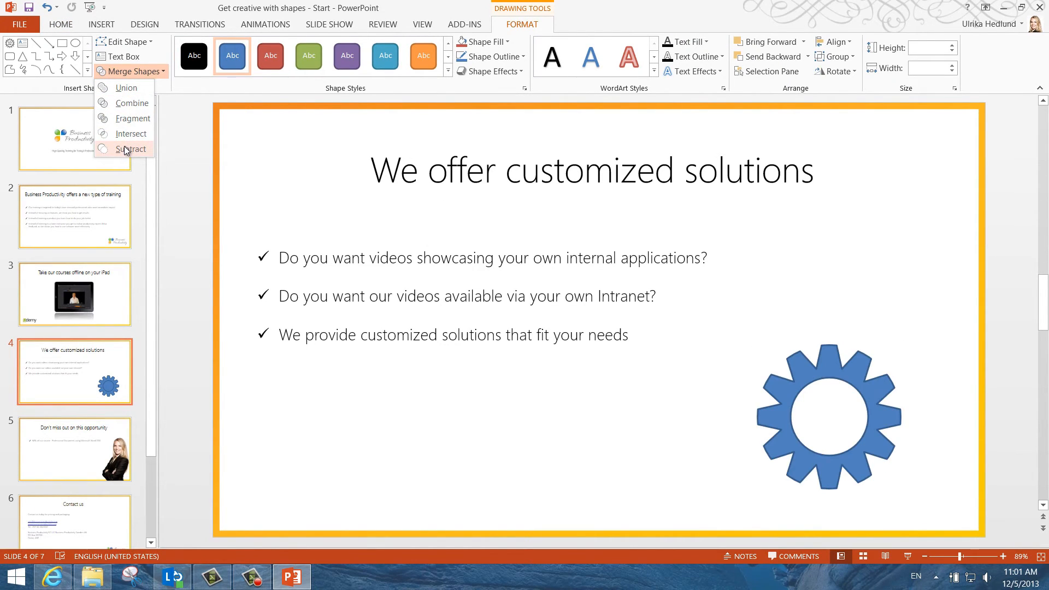